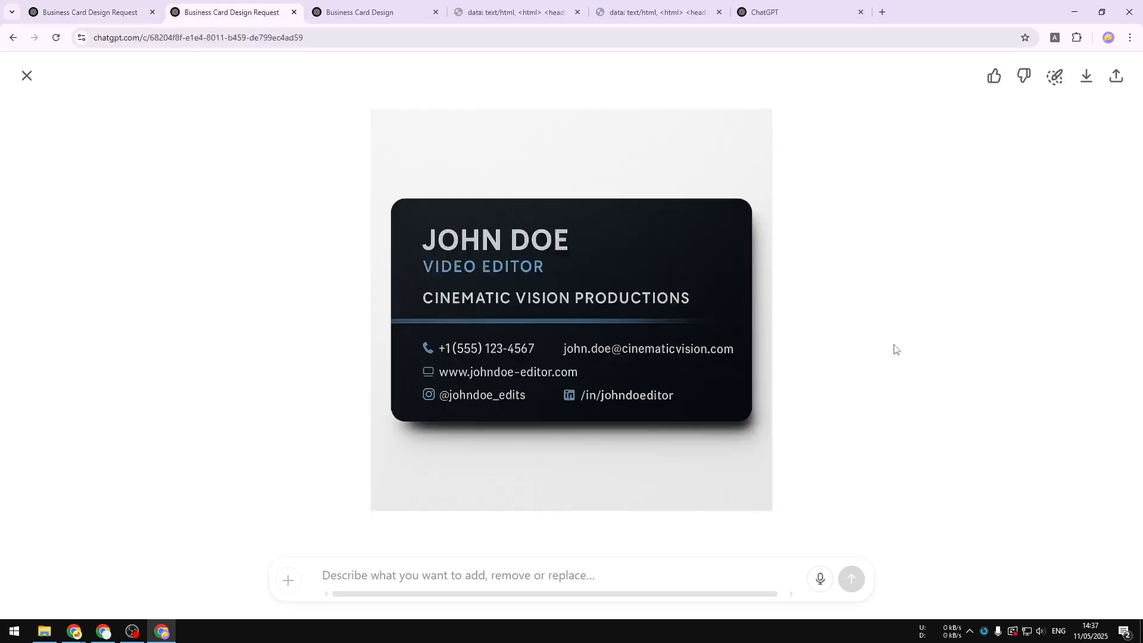
View the earlier Spotless Solutions John Doe business card, then open a fresh ChatGPT conversation.
click(374, 12)
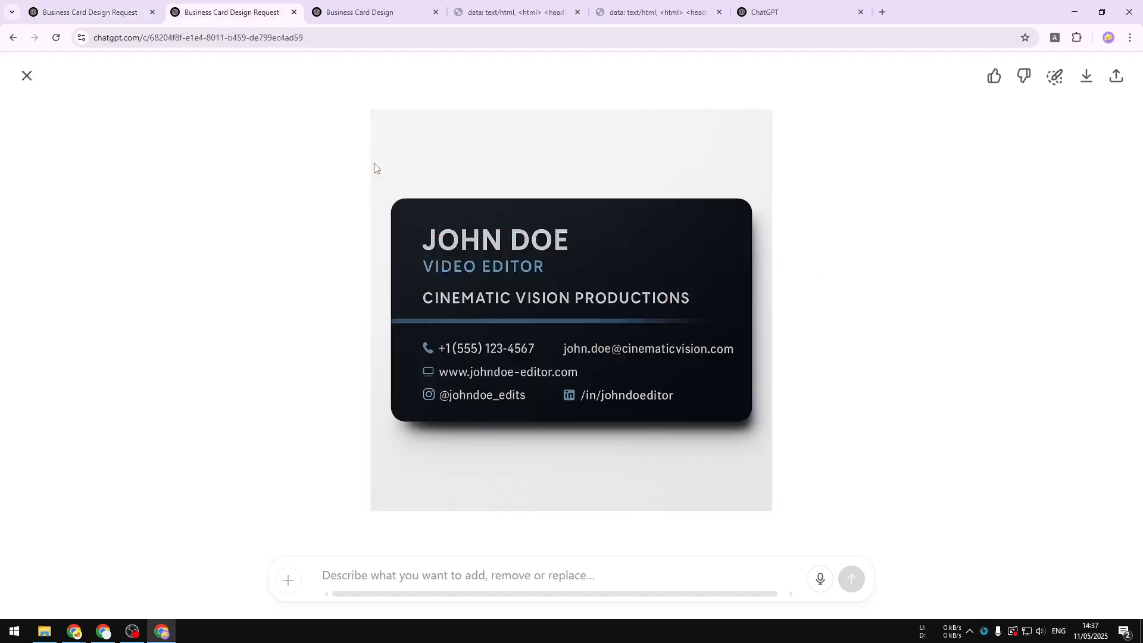
click(358, 12)
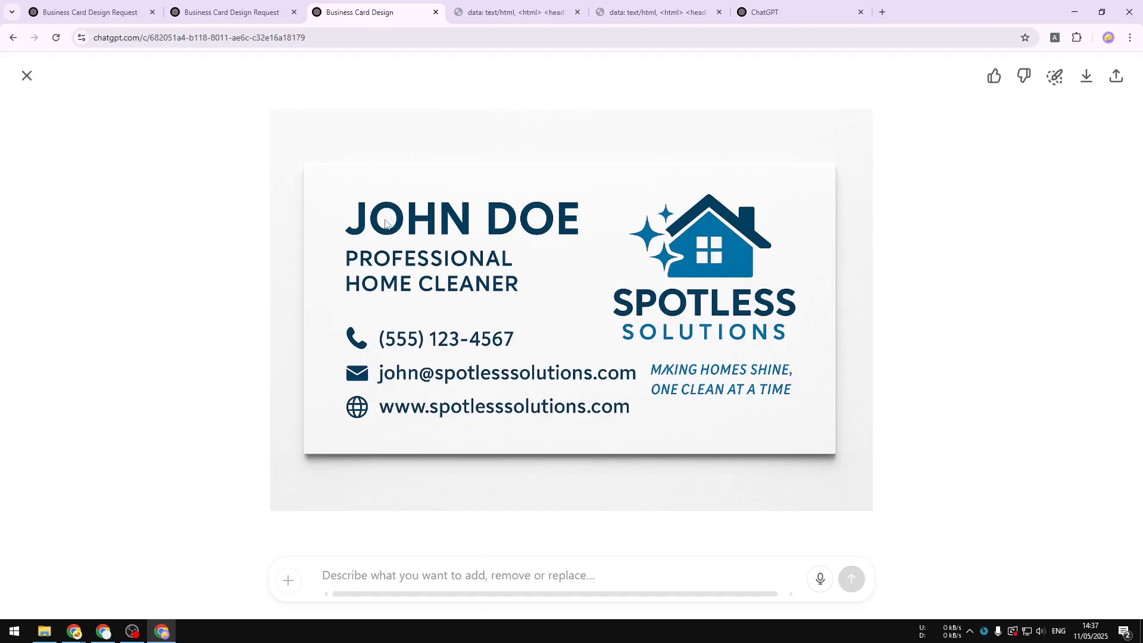
mouse_move(381, 188)
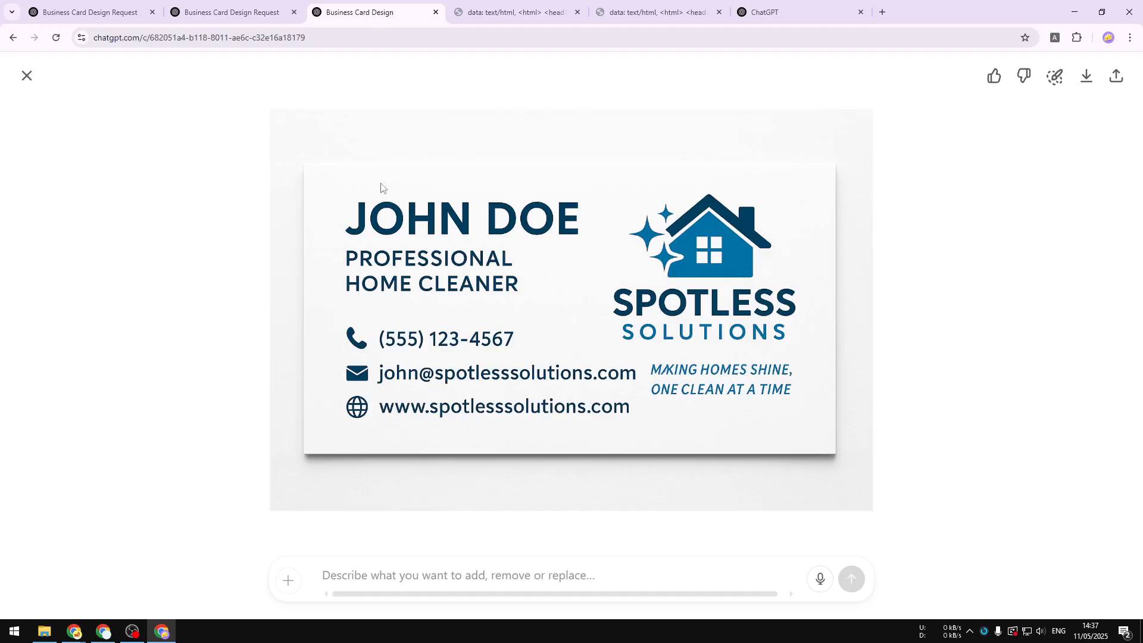
click(87, 12)
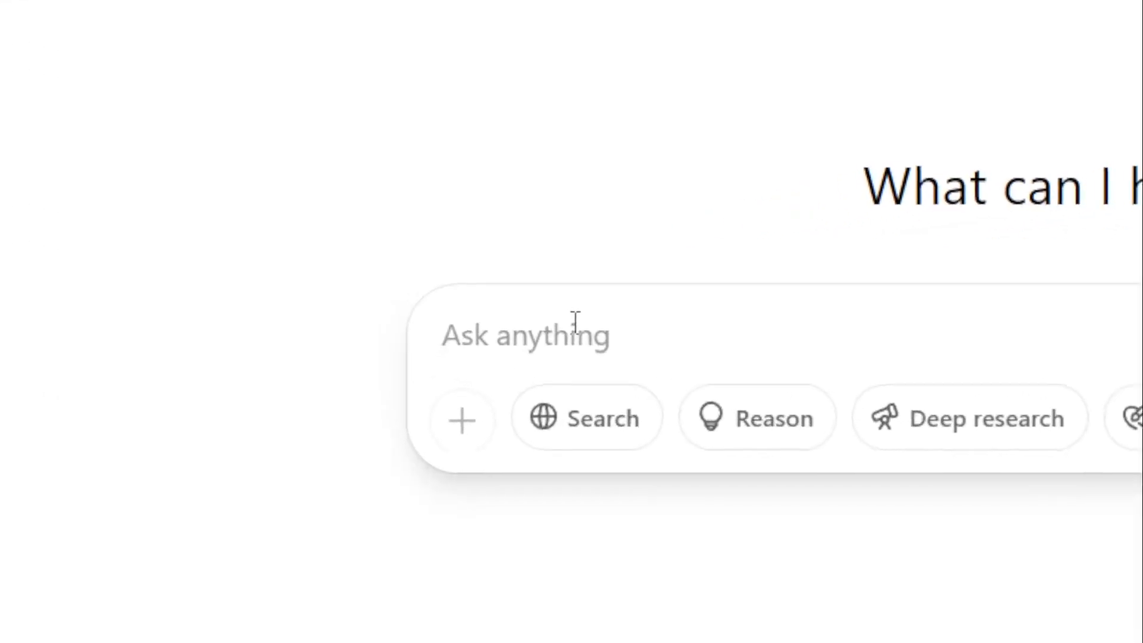
Bring up the blank business card prompt template and select its design instructions paragraph.
click(513, 12)
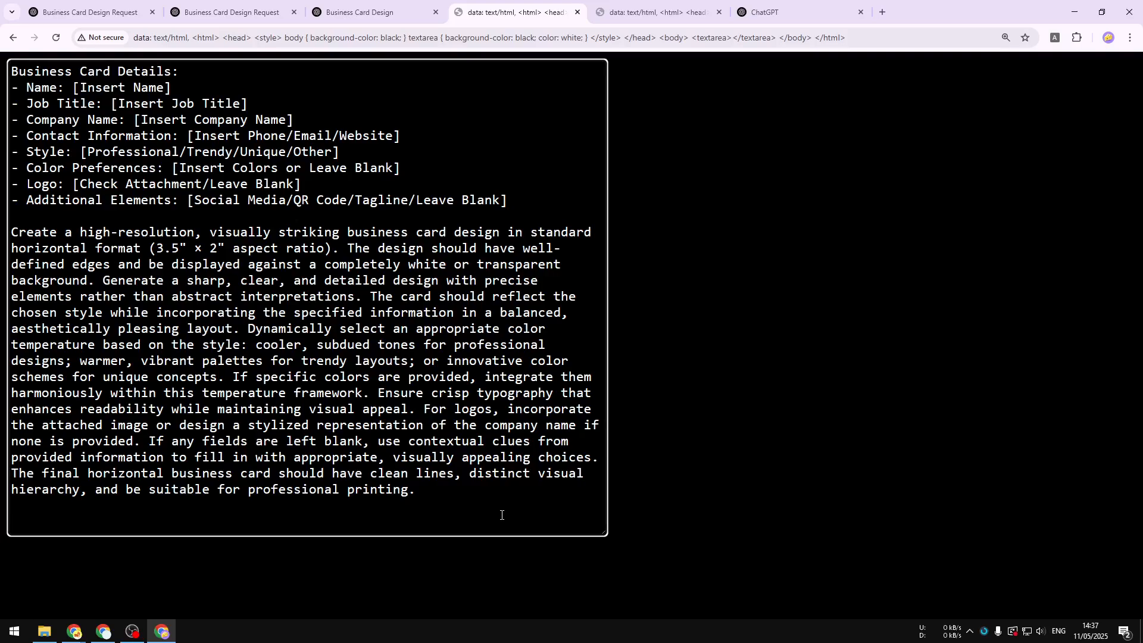
drag(12, 71, 506, 200)
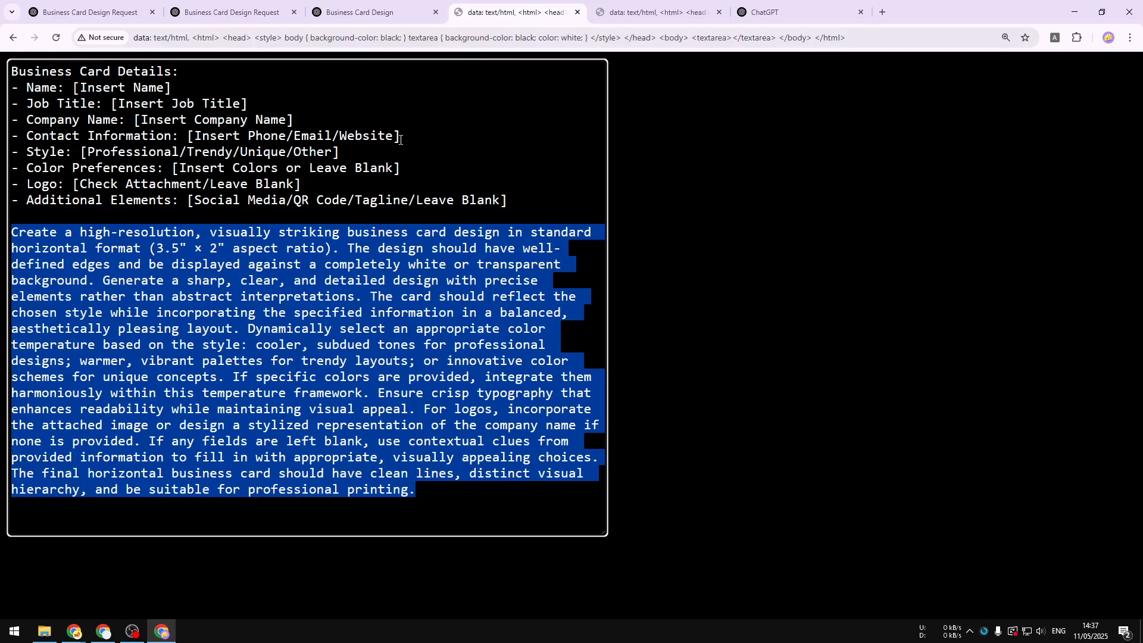
mouse_move(493, 140)
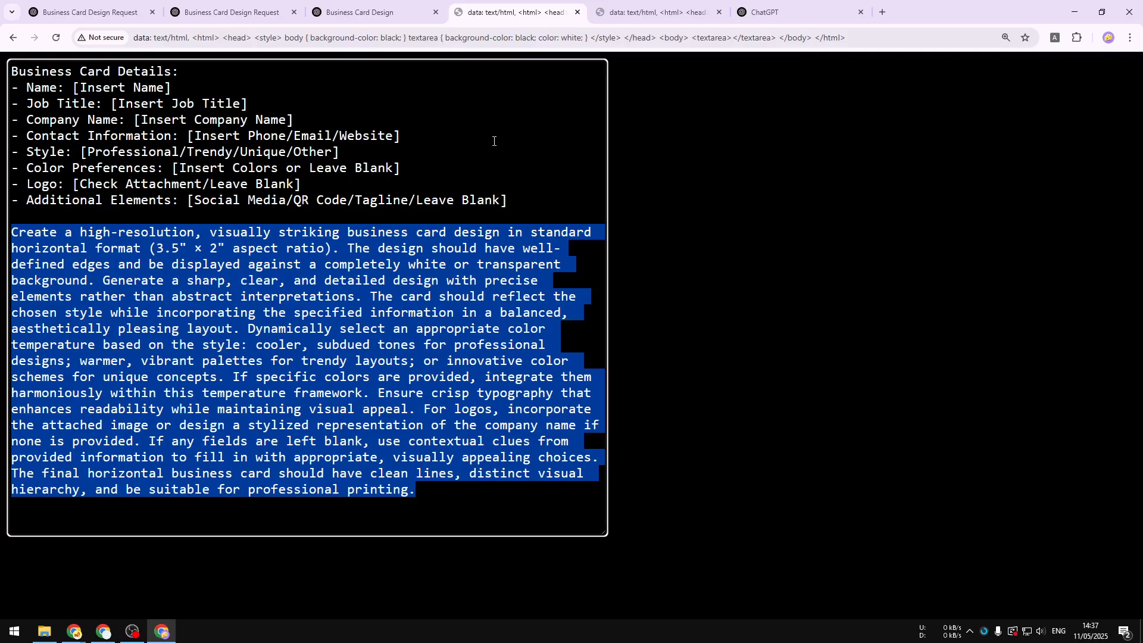
click(523, 200)
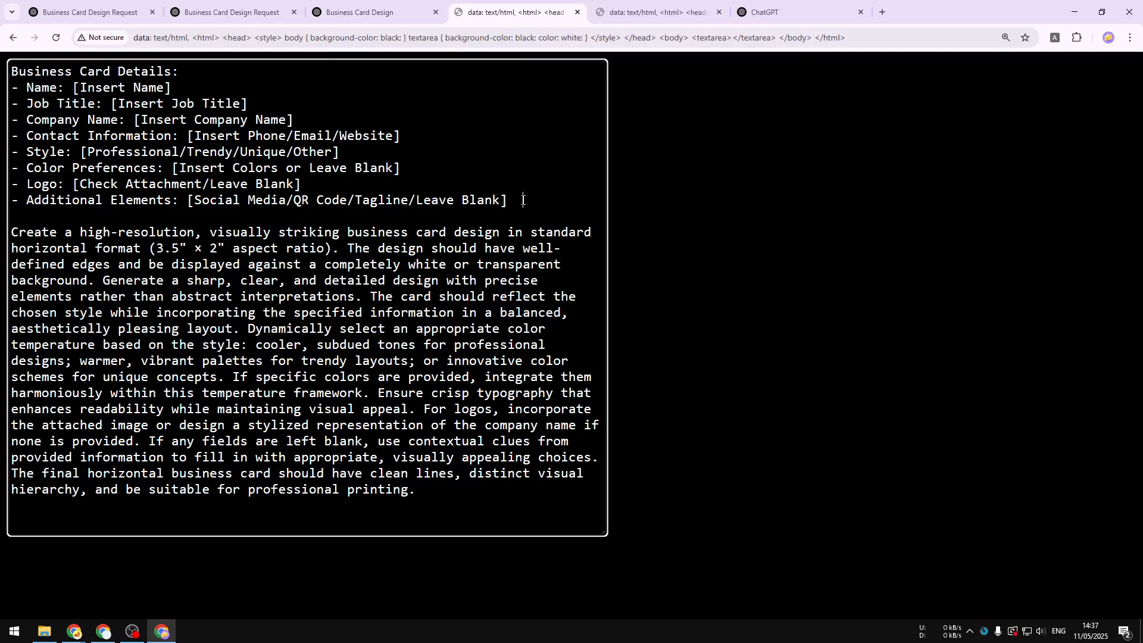
drag(12, 71, 521, 200)
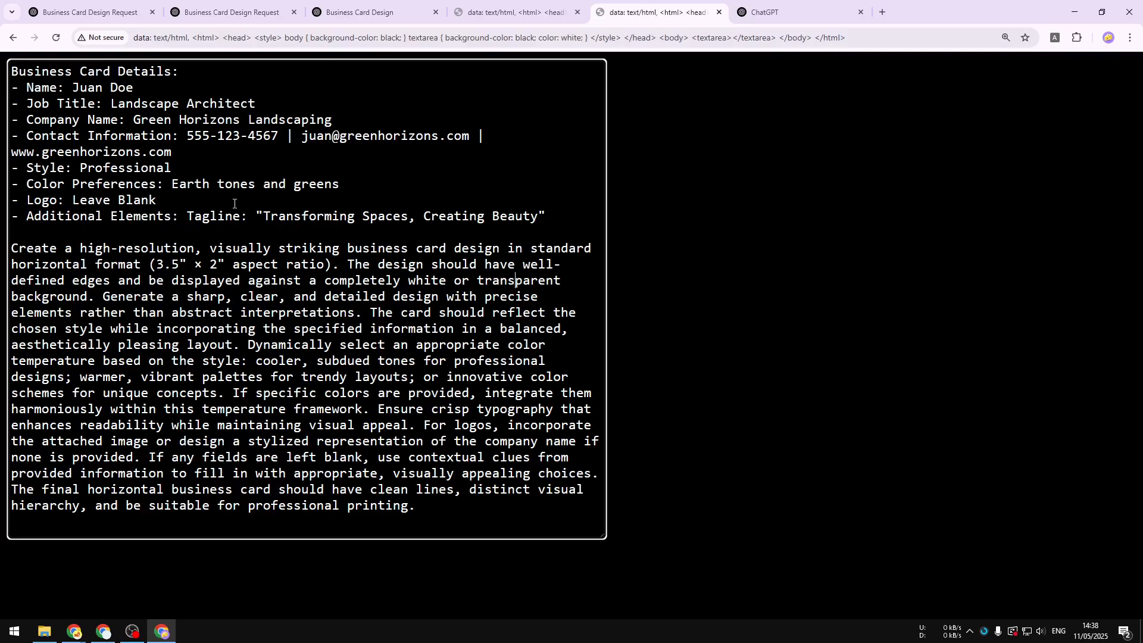
Select the entire Juan Doe Green Horizons Landscaping prompt and return to ChatGPT.
key(ctrl+a)
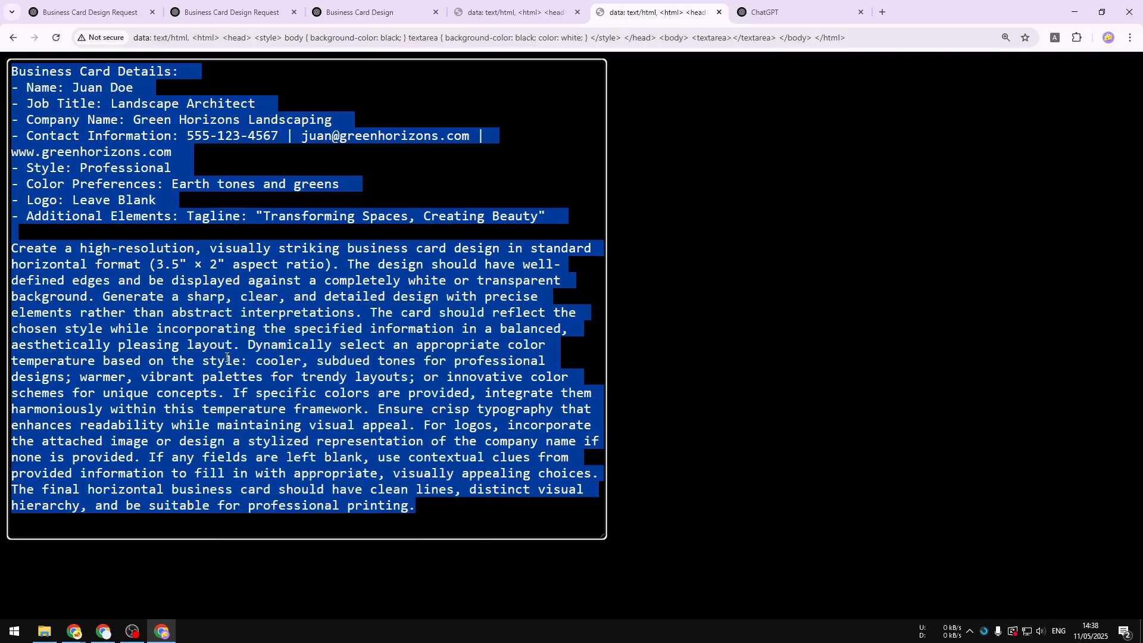
click(798, 12)
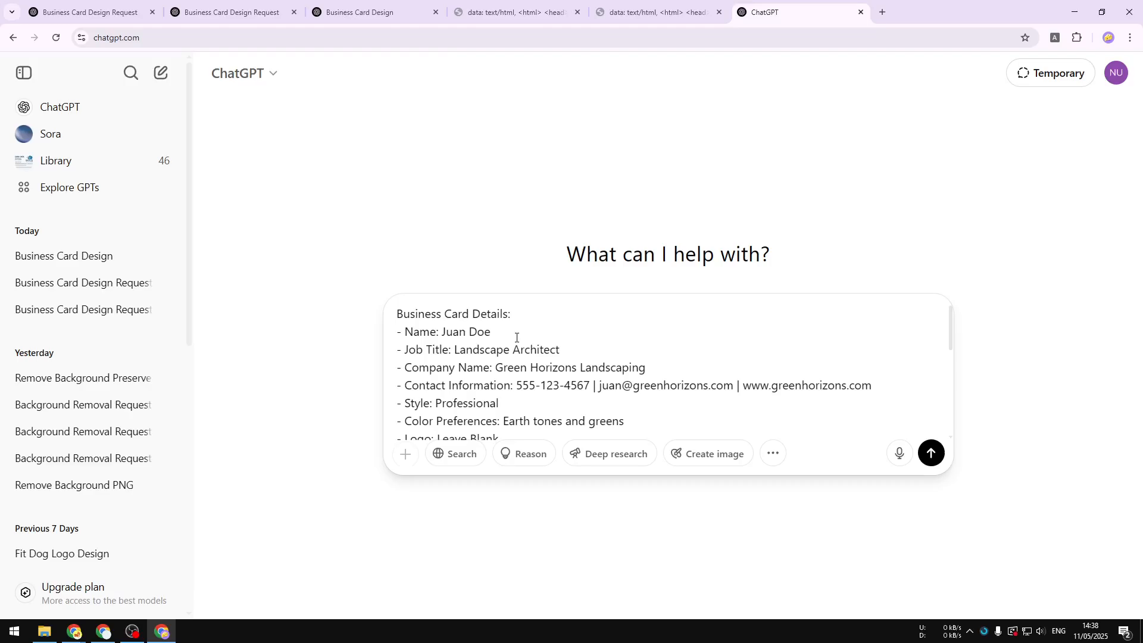
Review the pasted prompt, including the Leave Blank logo value, and switch to Create image.
scroll(down, 3)
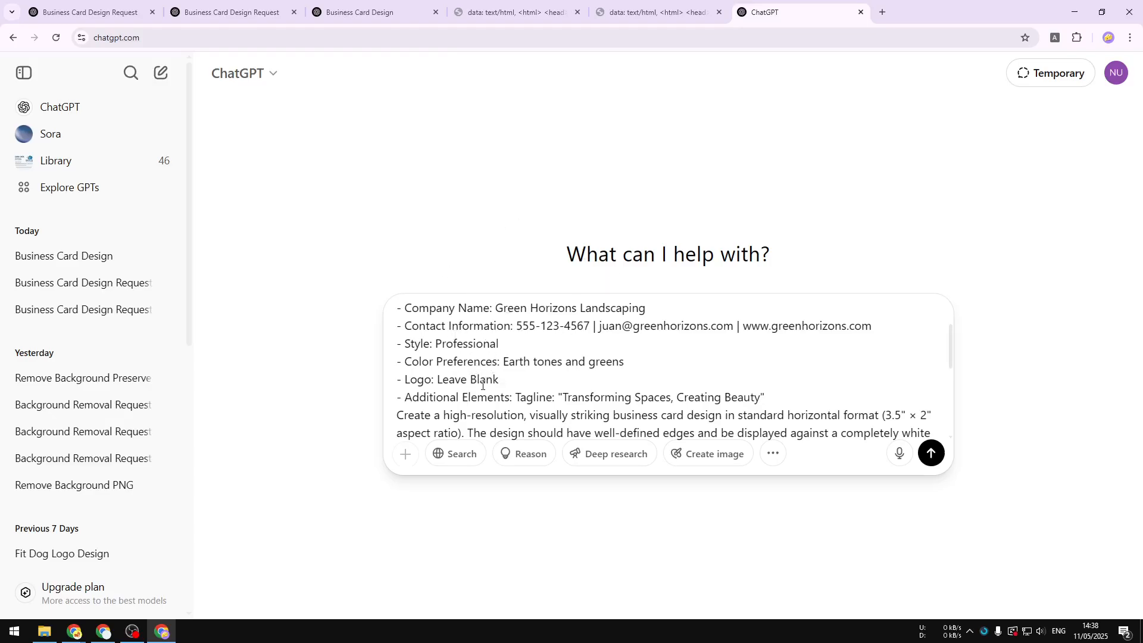
double_click(463, 379)
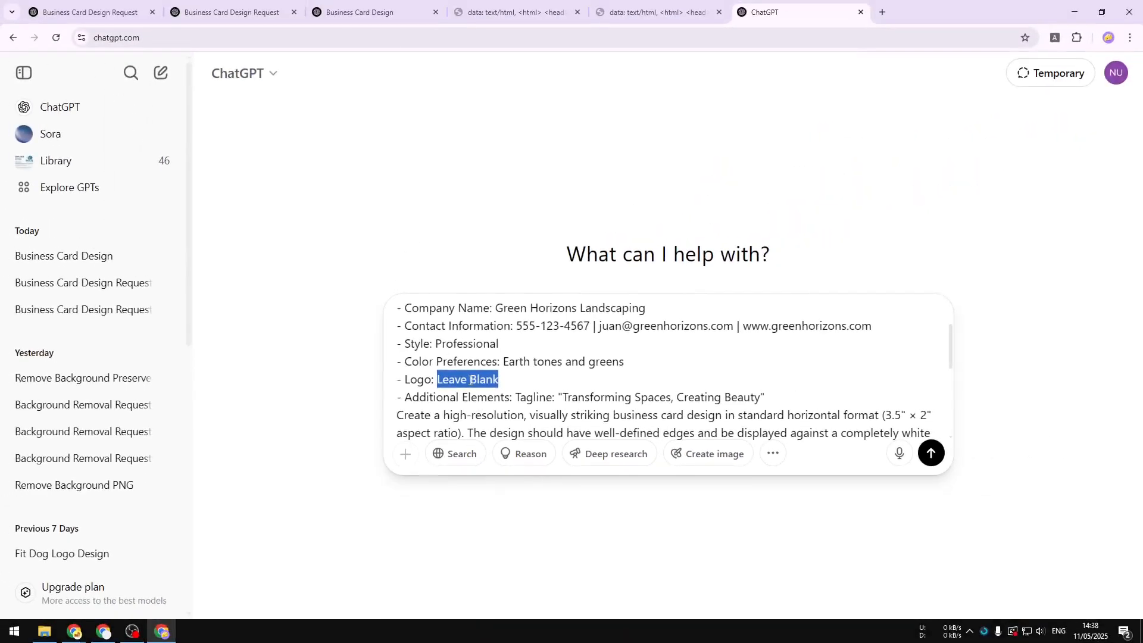
scroll(down, 3)
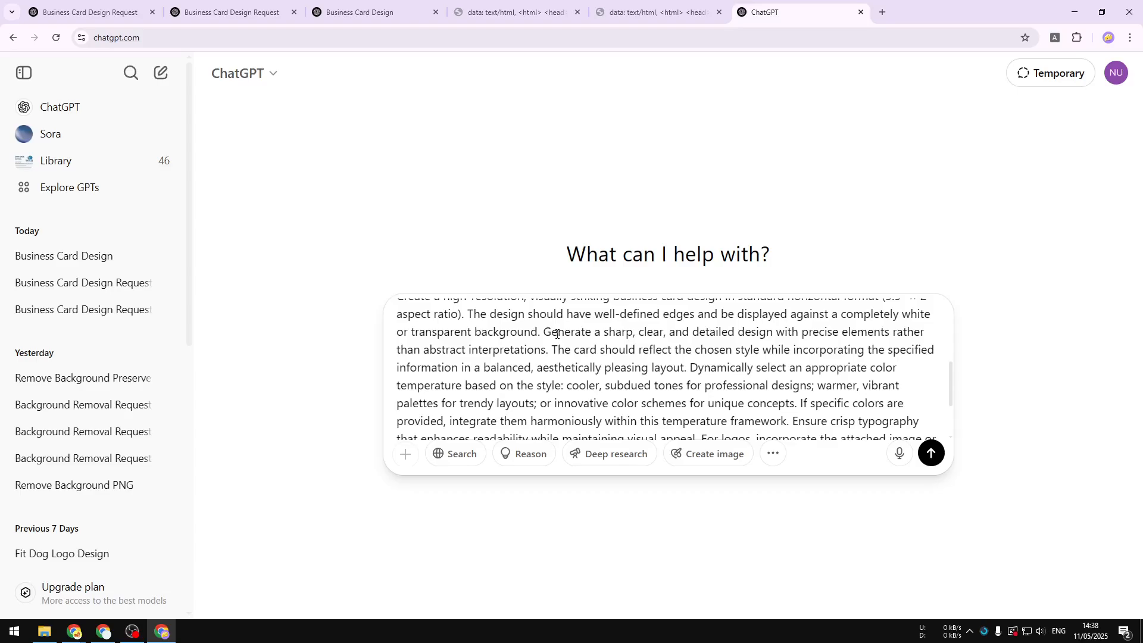
click(714, 452)
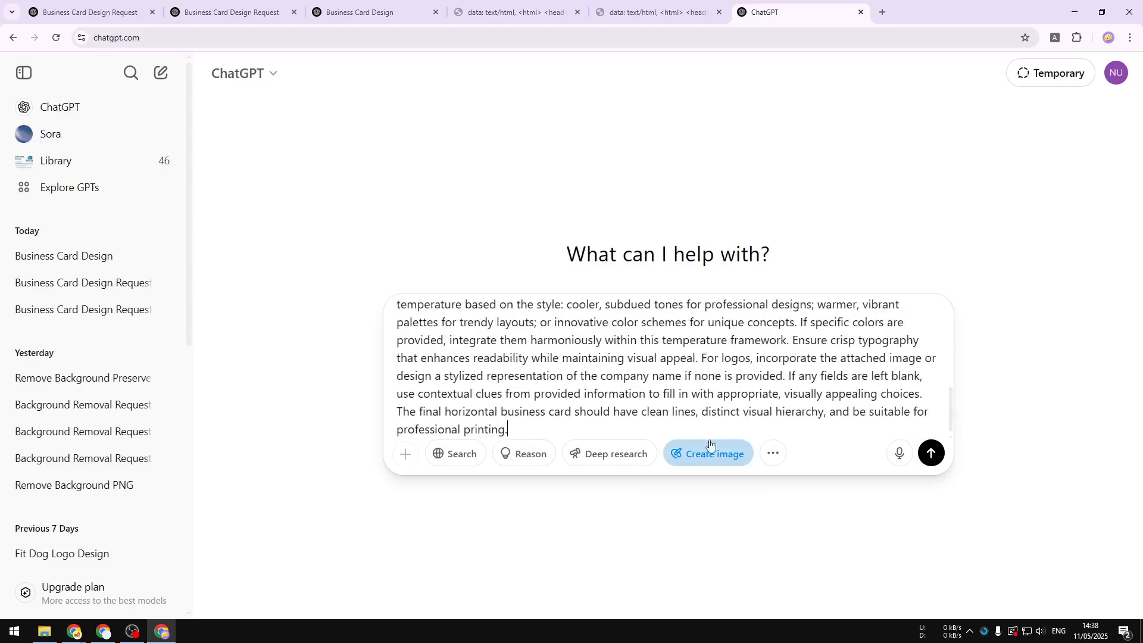
click(930, 453)
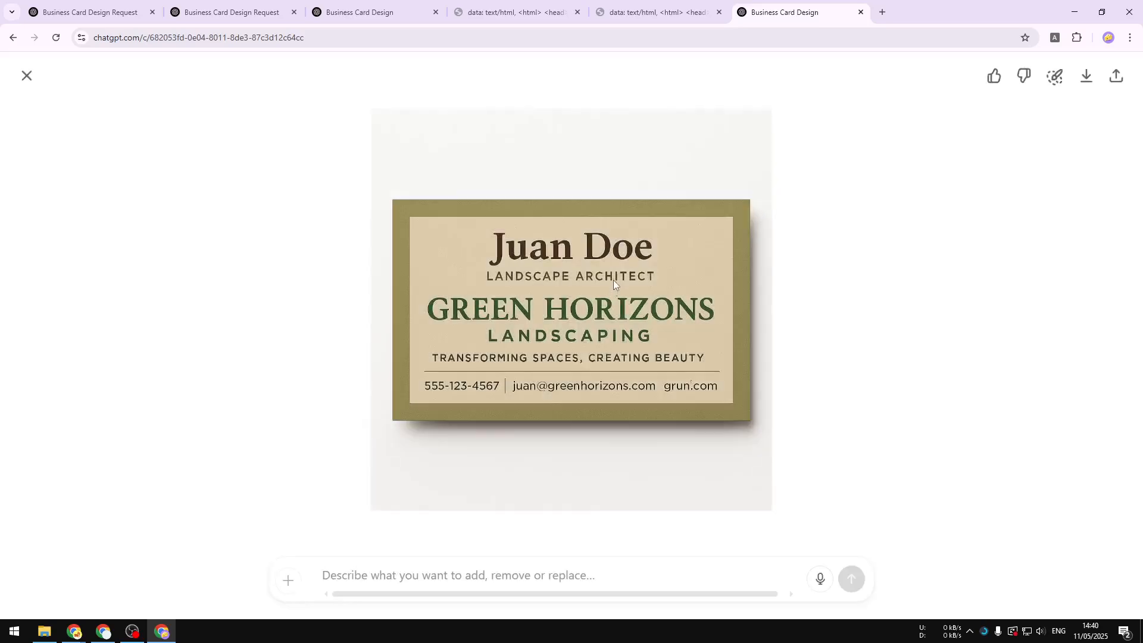
mouse_move(494, 233)
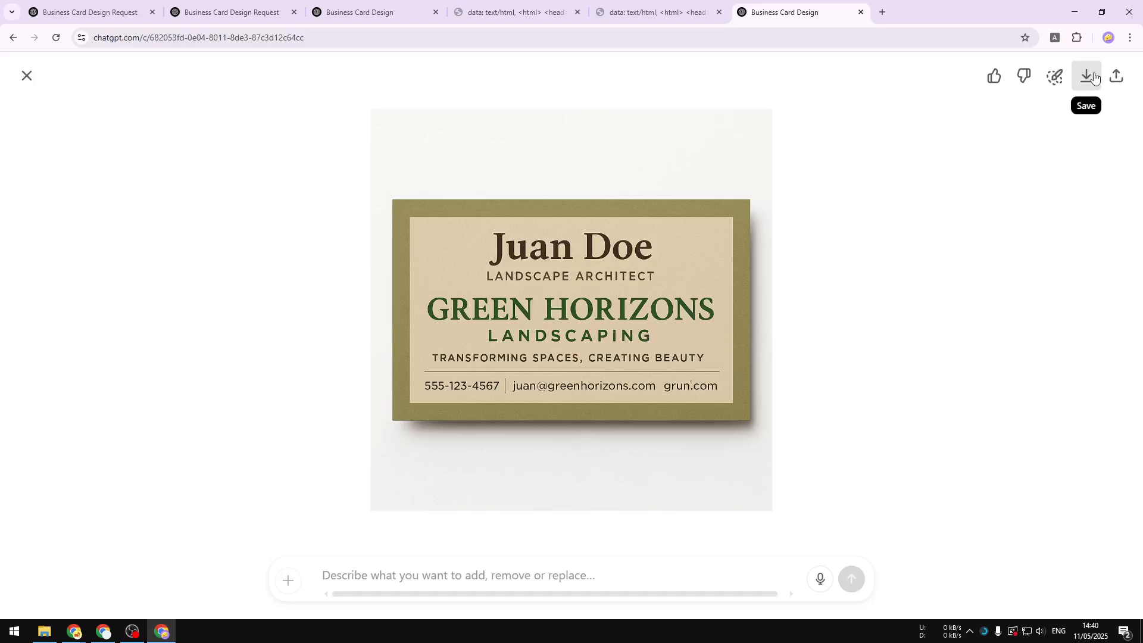
Download the Juan Doe card as PNG, open it, and enlarge it to 125%.
click(1087, 76)
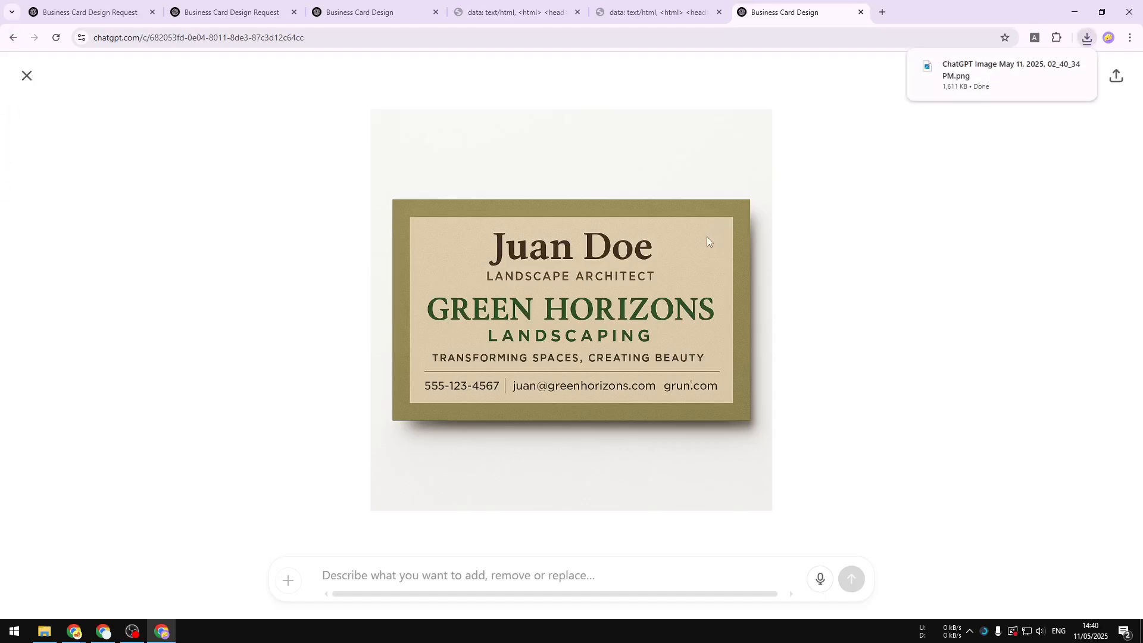
mouse_move(1006, 108)
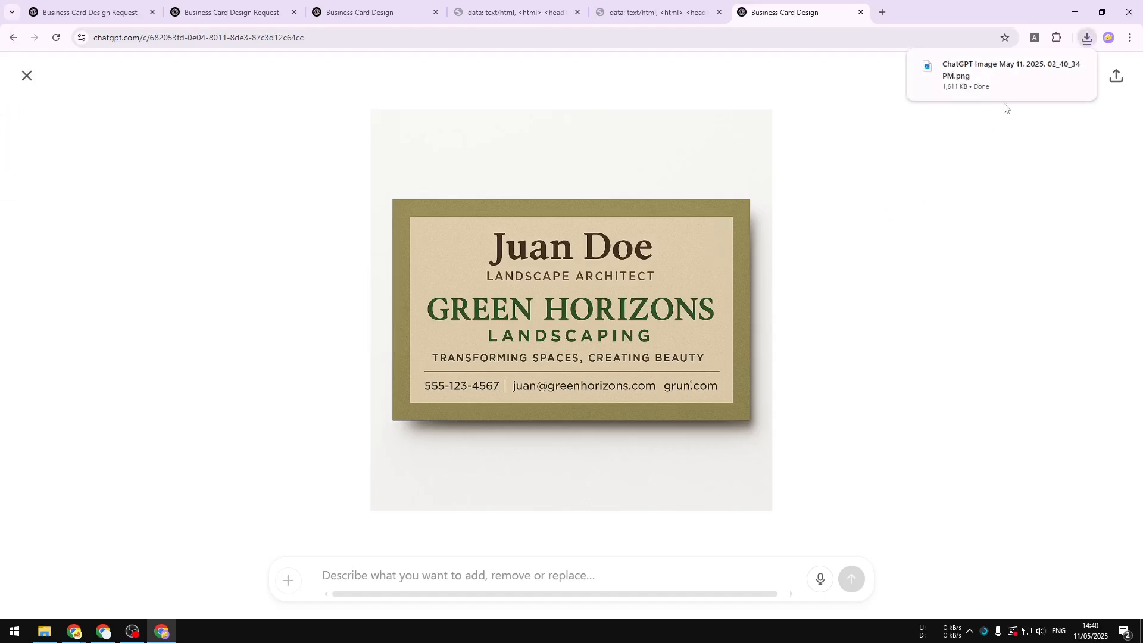
click(1010, 69)
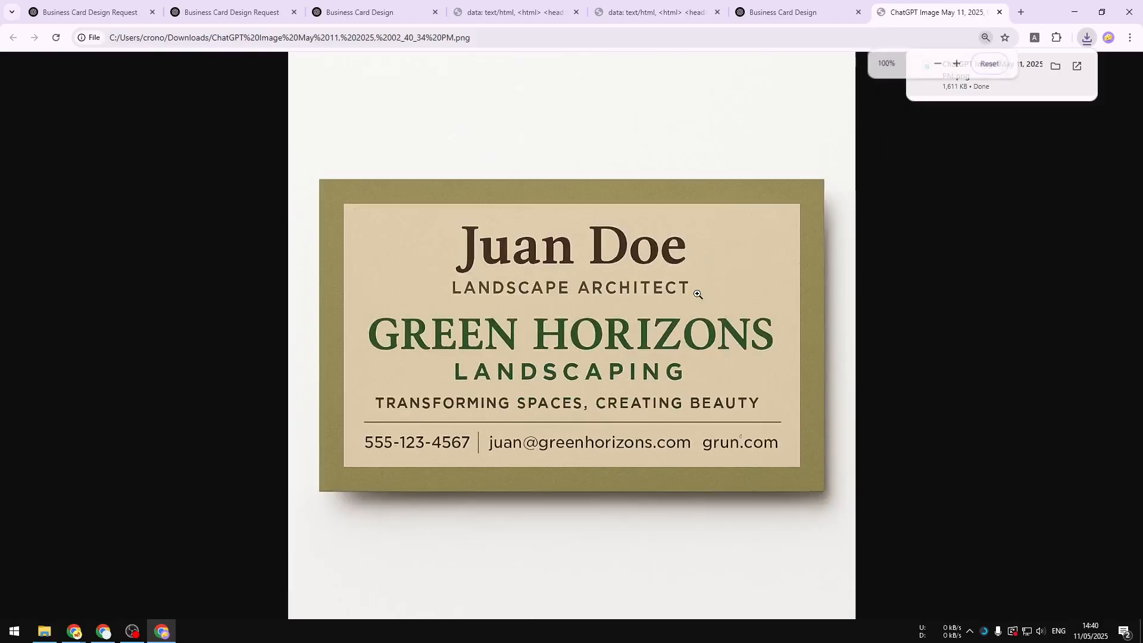
click(956, 64)
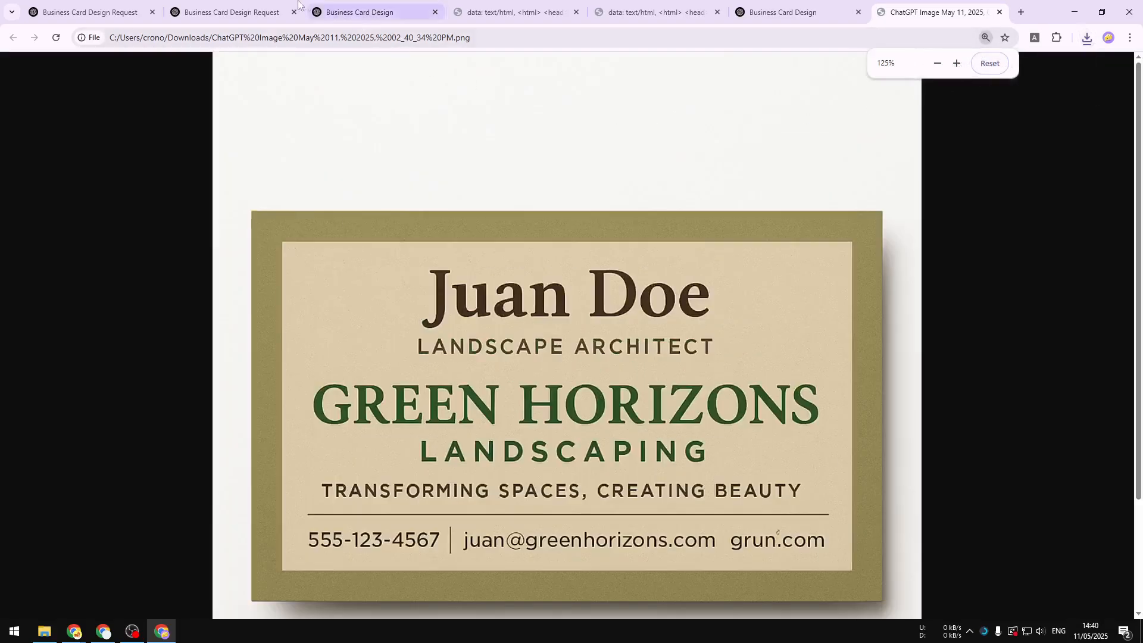